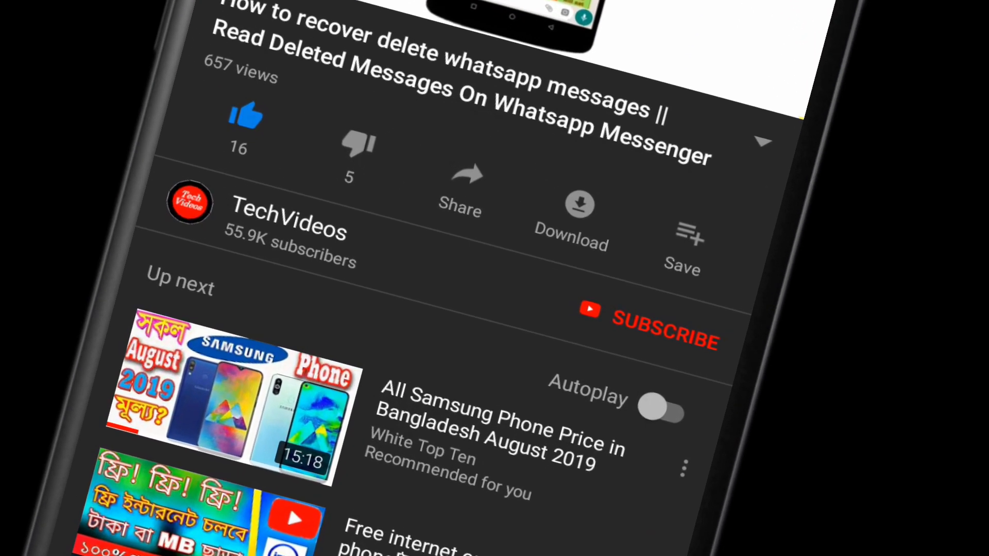
Leave the WhatsApp recovery video page and return to the Windows desktop.
left_click(650, 331)
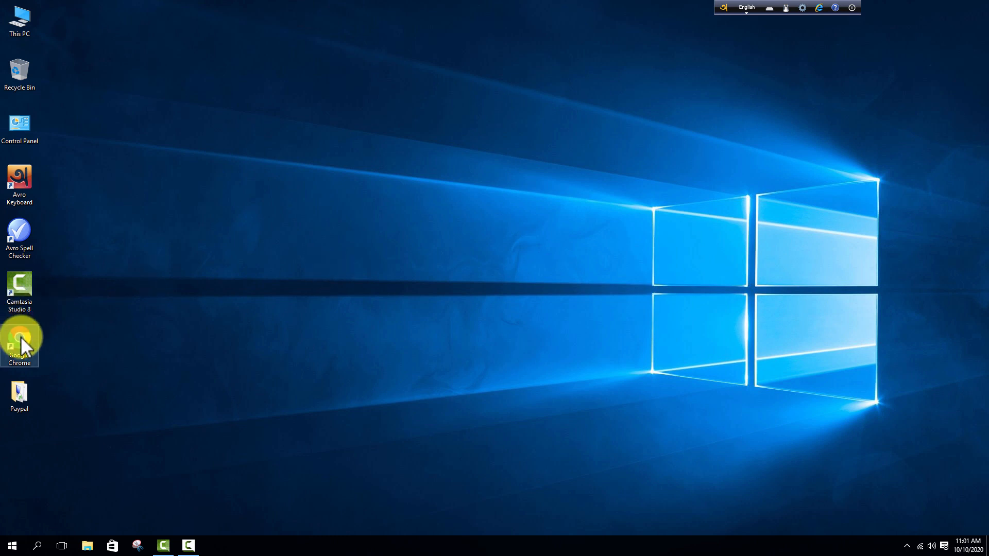
Launch Chrome, search Google for 'camstudio' and load the official camstudio.org result.
double_click(19, 338)
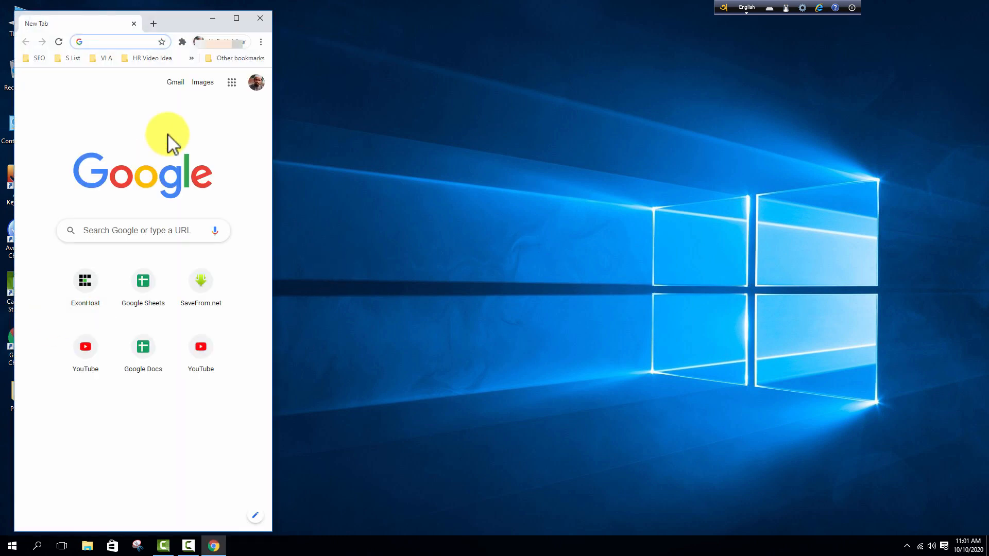
left_click(236, 18)
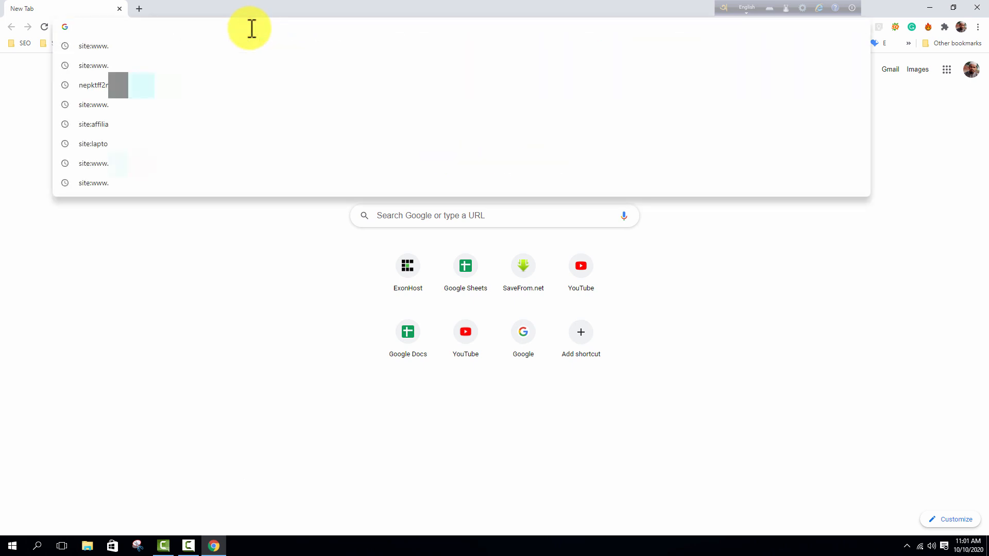
type("camstudio")
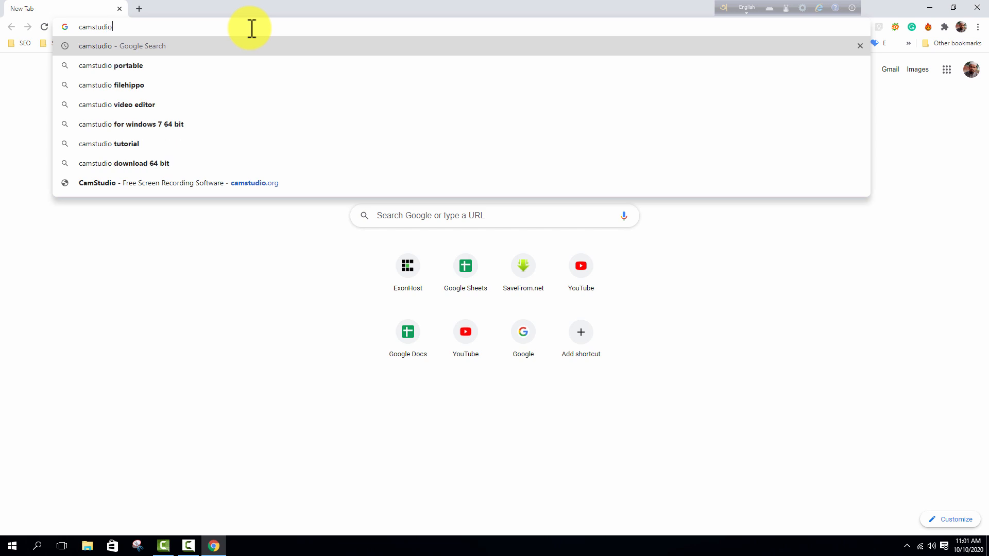
key("Enter")
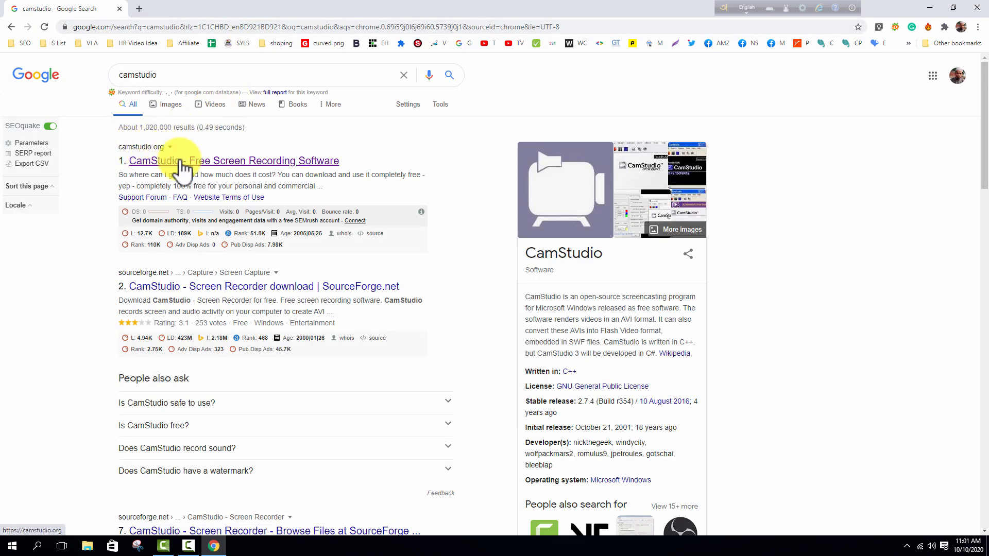
mouse_move(224, 171)
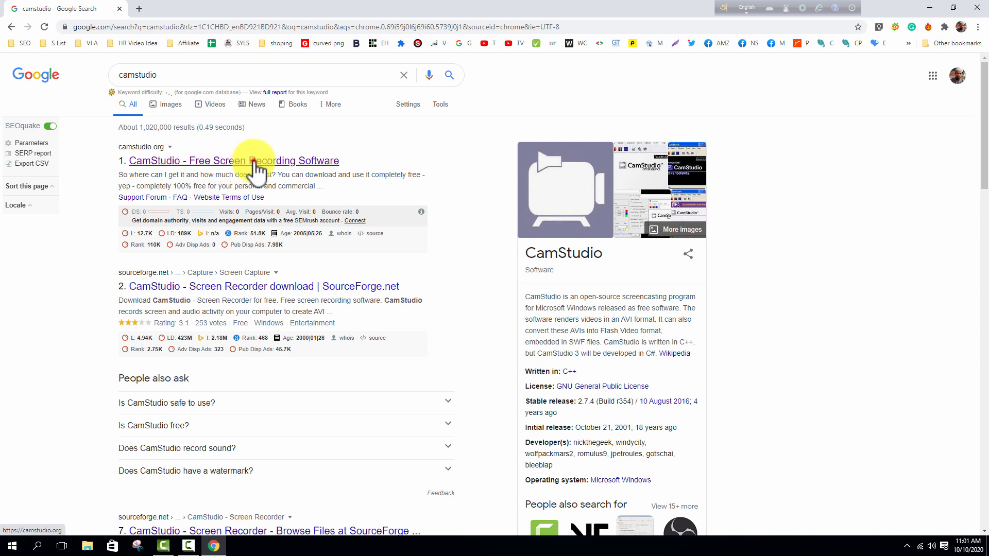
left_click(234, 160)
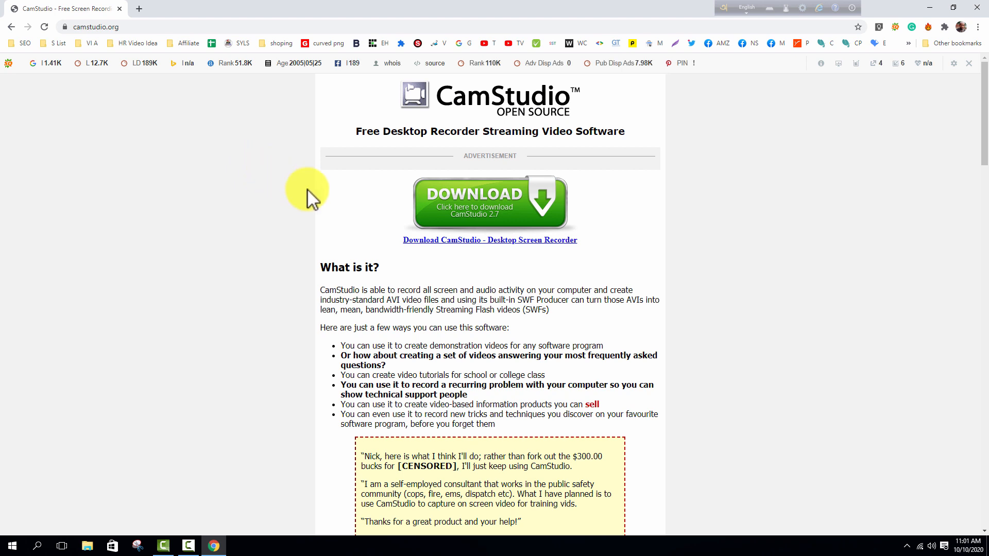
mouse_move(467, 255)
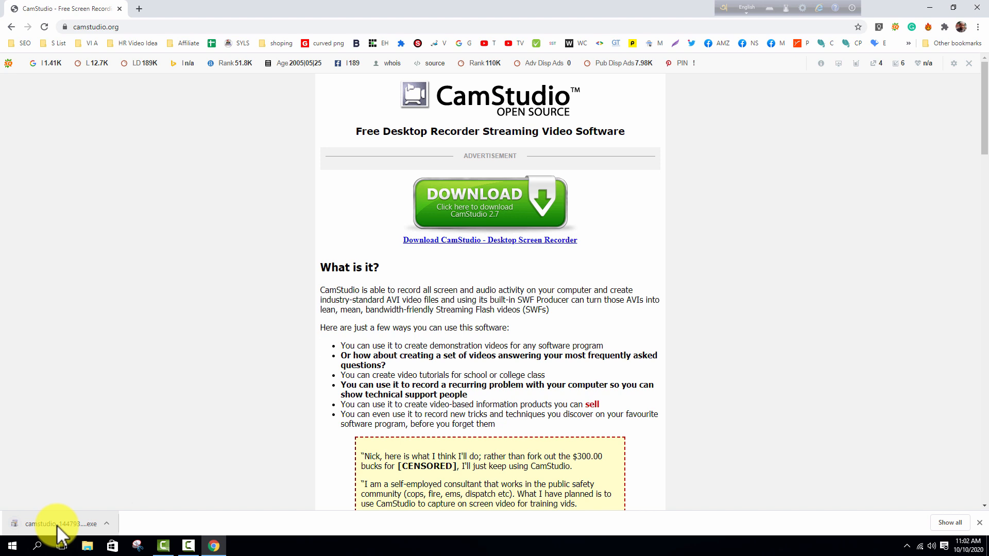
Run the downloaded CamStudio installer .exe from Chrome's download bar.
left_click(57, 523)
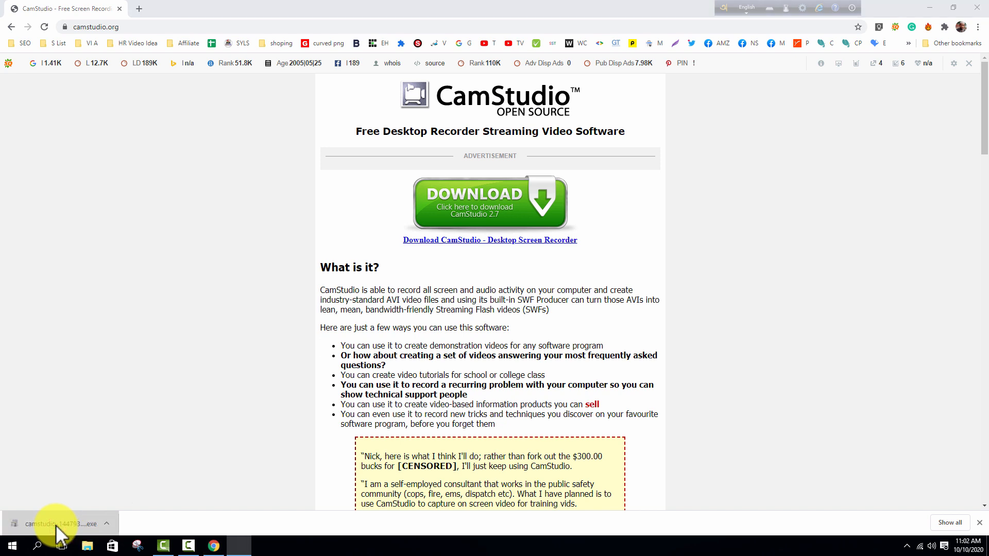
left_click(59, 523)
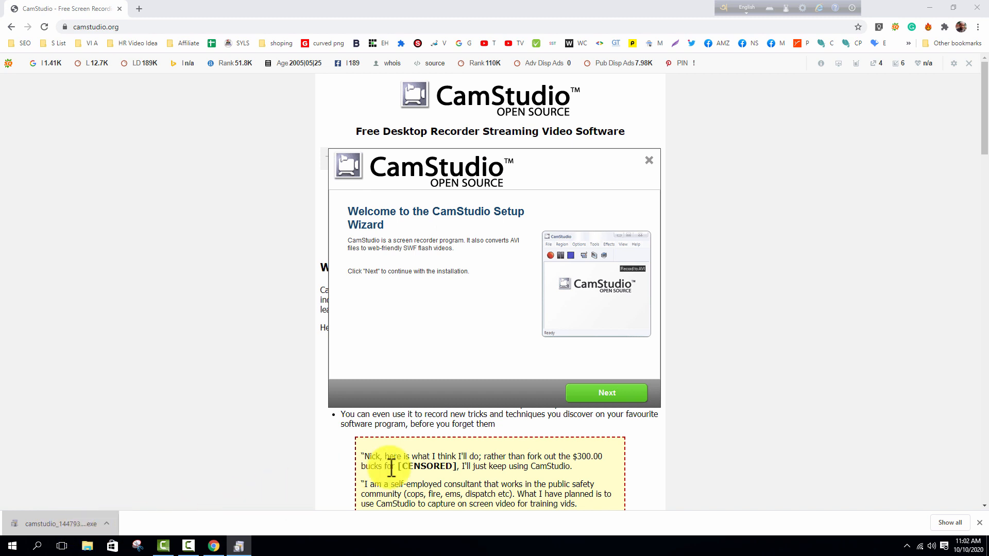
Accept the license and begin installing CamStudio, closing the browser meanwhile.
left_click(604, 393)
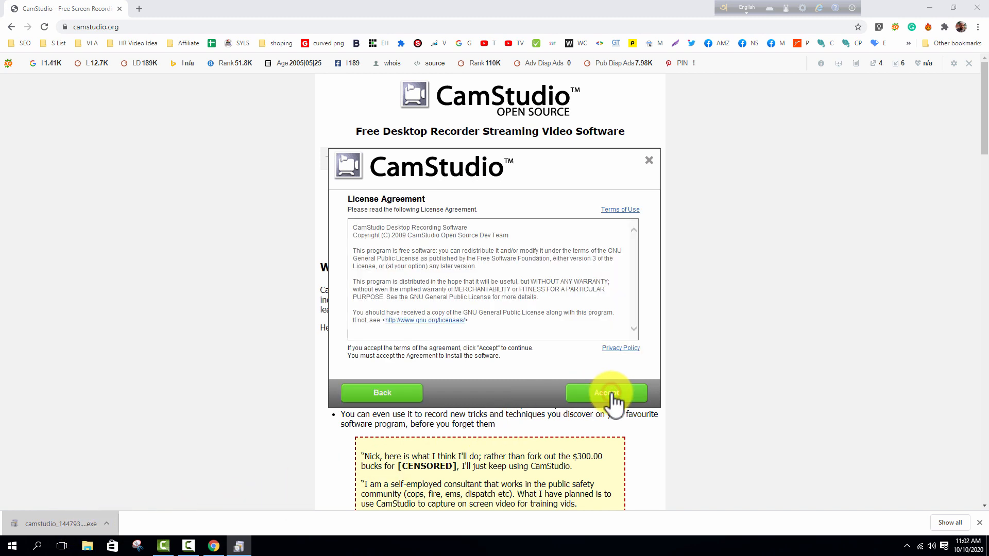
mouse_move(390, 226)
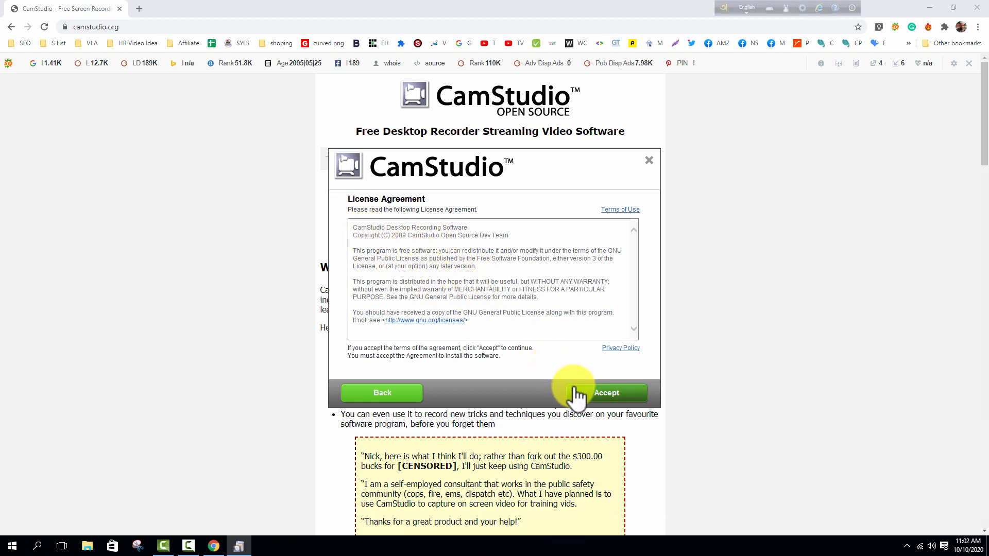
left_click(606, 393)
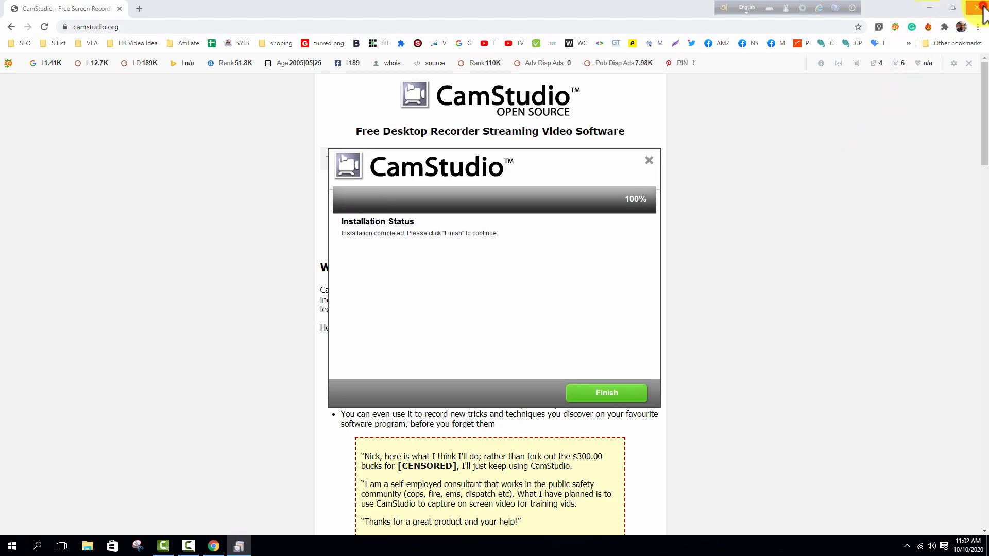
left_click(982, 7)
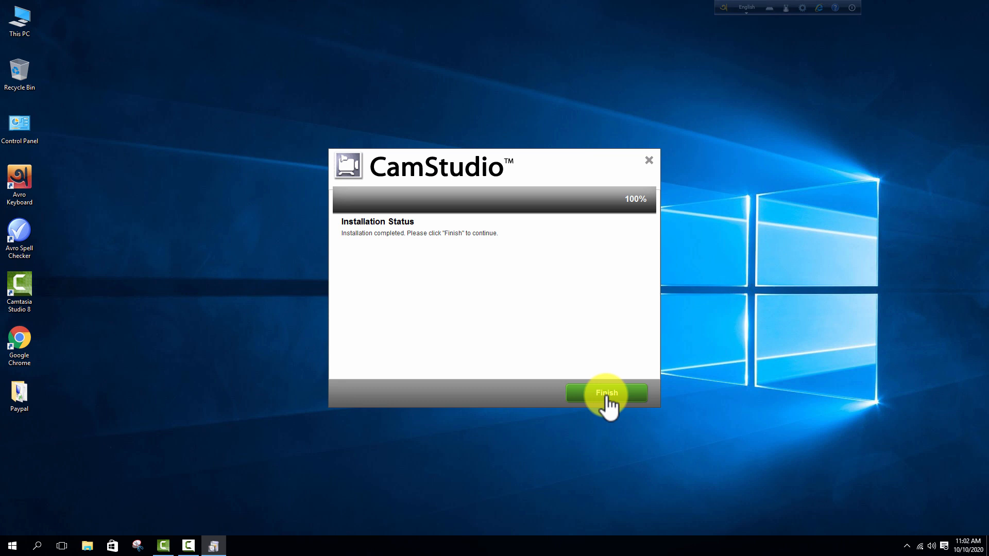
Finish setup with 'Launch the application on exit' ticked so CamStudio starts.
left_click(606, 393)
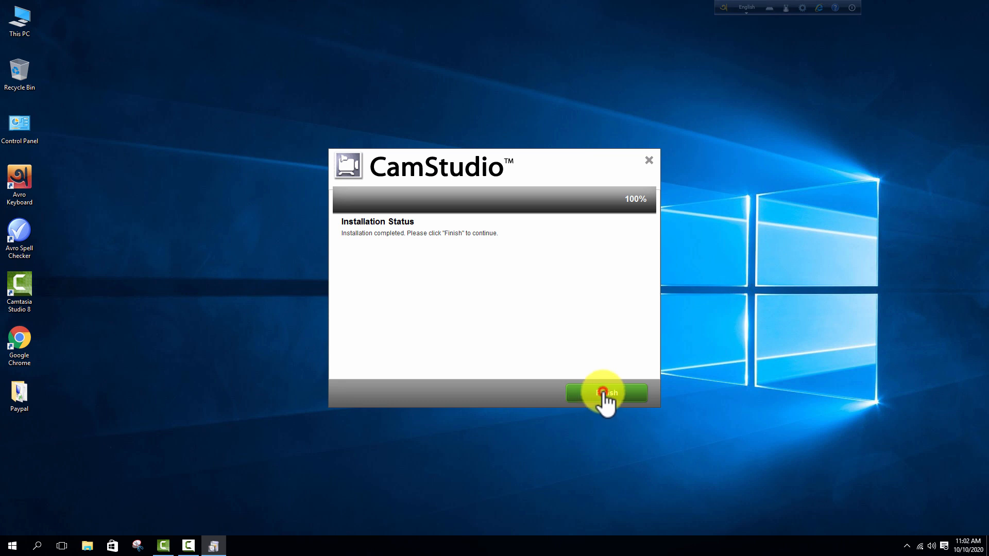
left_click(606, 392)
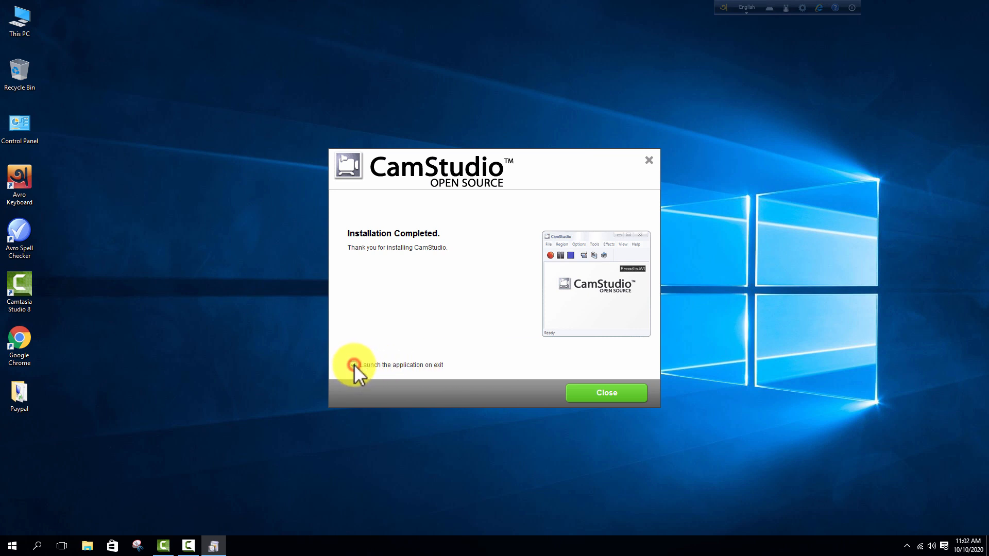
left_click(353, 365)
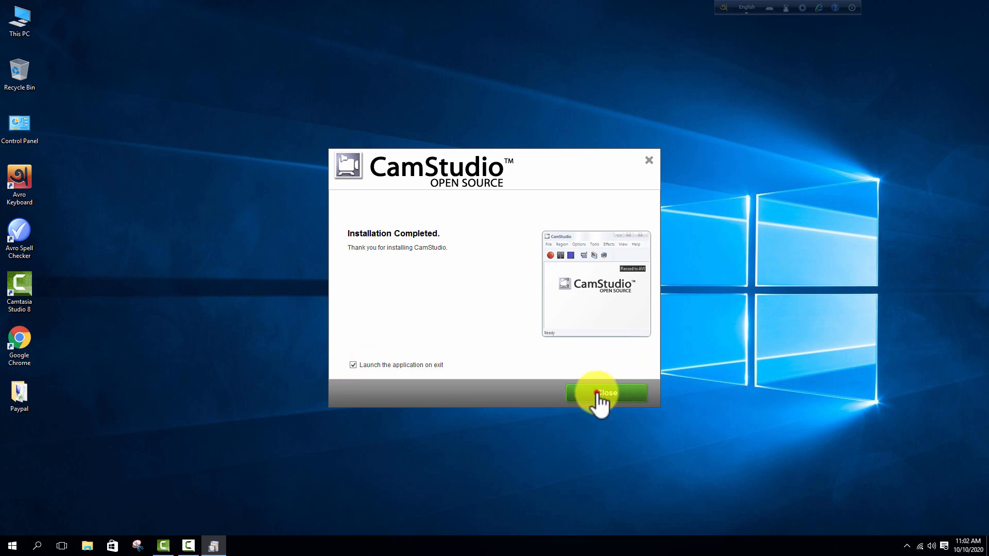
left_click(606, 392)
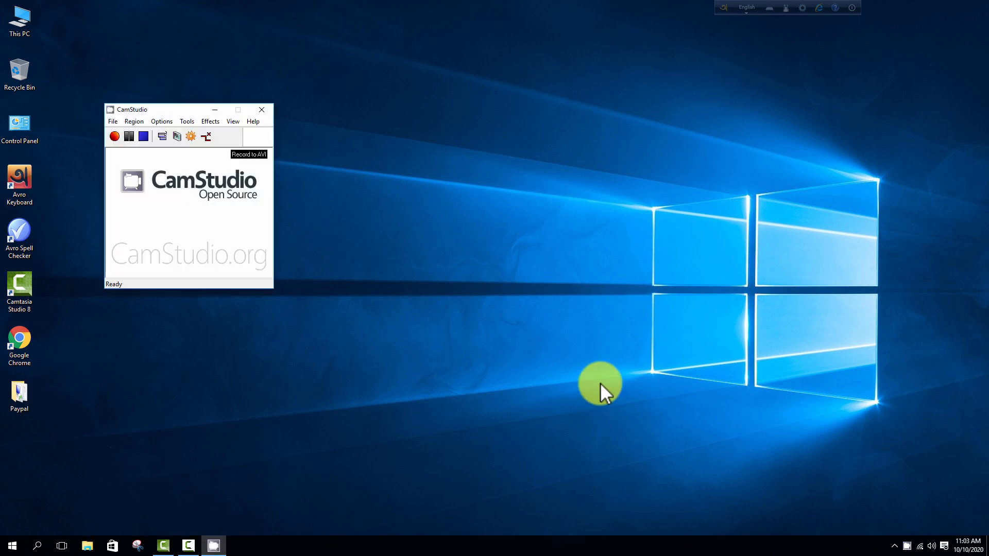
mouse_move(237, 334)
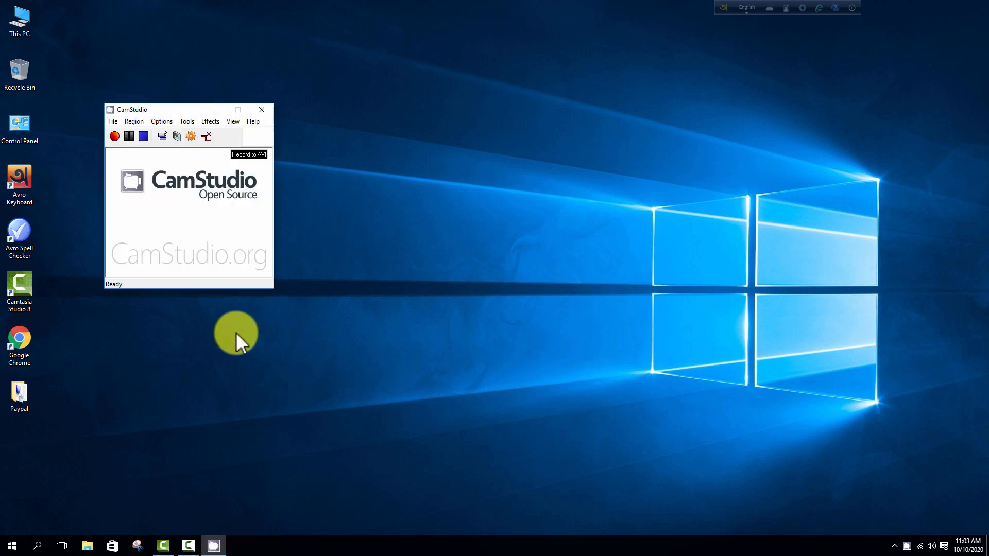
Set Region to Full Screen and enable Record audio from microphone, dismissing the no-microphone warning.
left_click(133, 122)
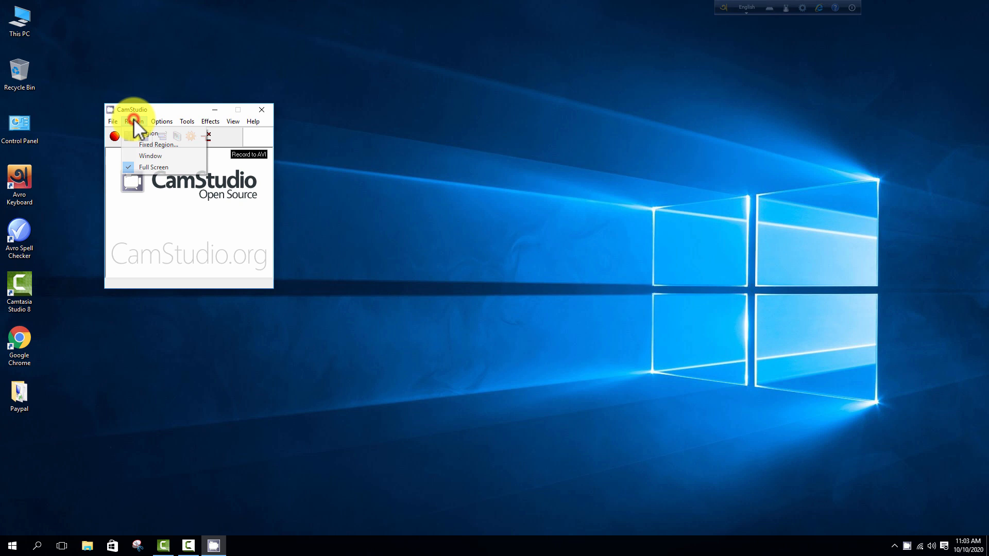
mouse_move(153, 167)
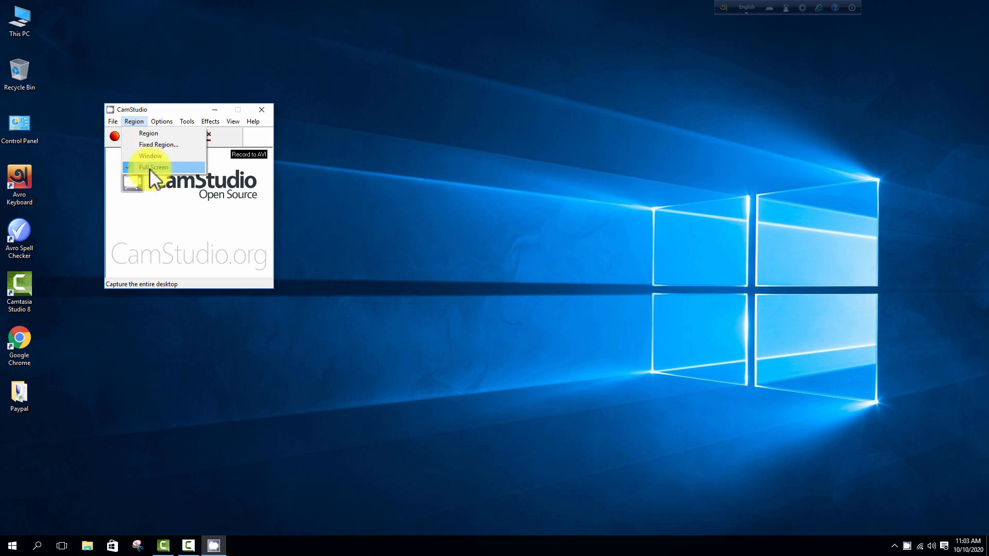
left_click(154, 167)
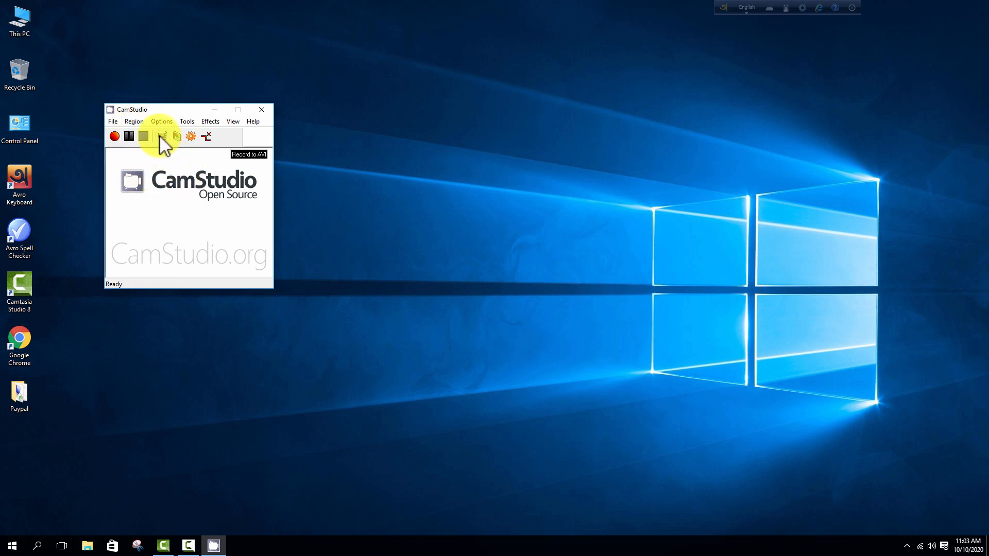
left_click(162, 122)
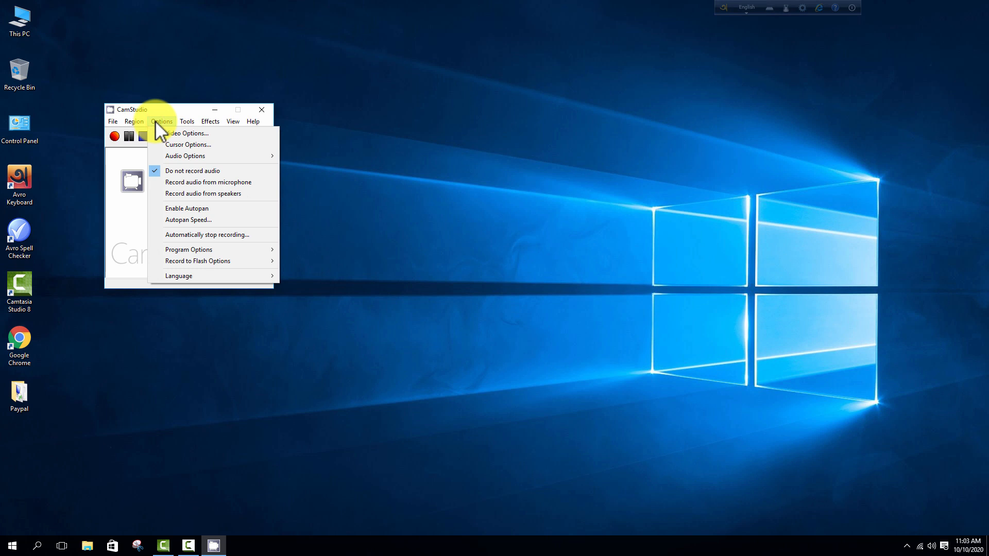
left_click(207, 181)
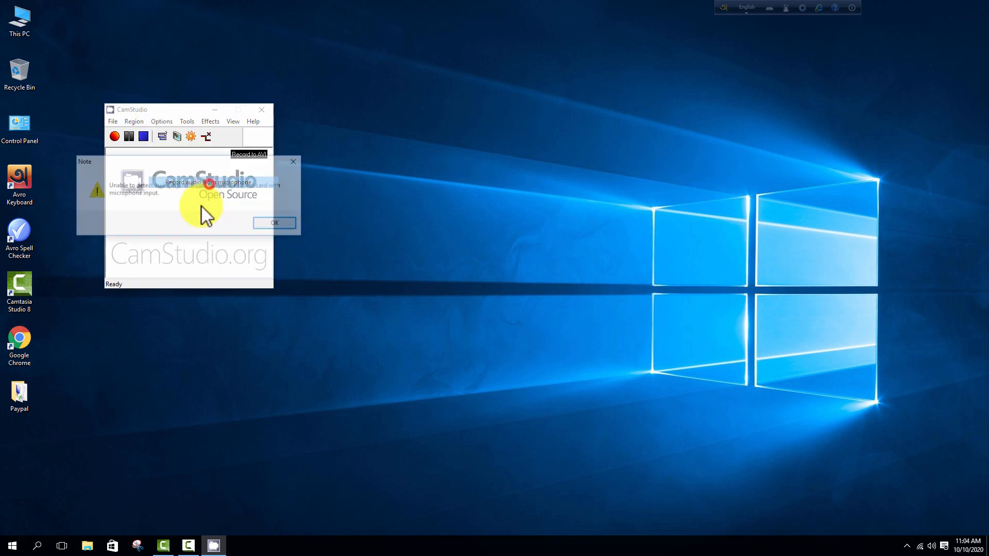
left_click(274, 222)
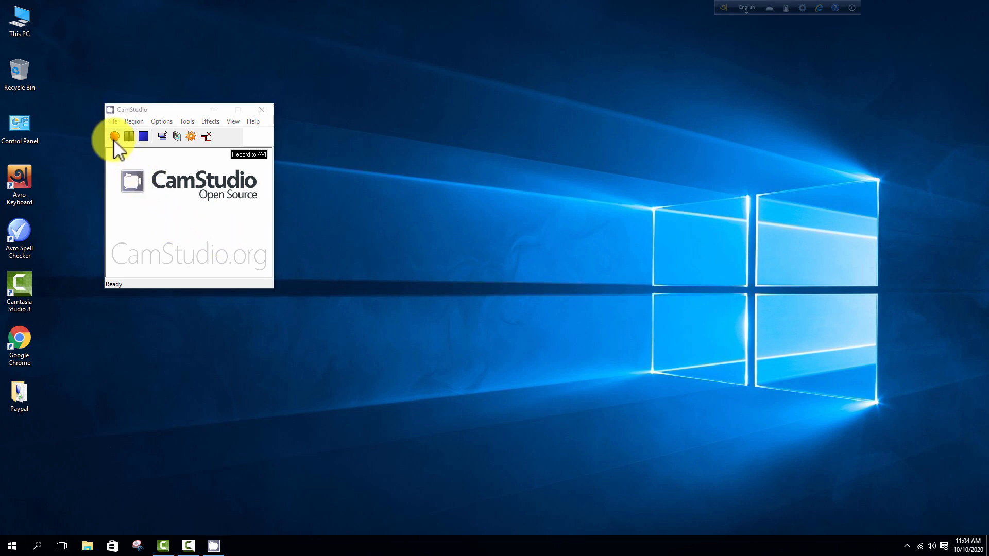
Start recording, then browse This PC, Local Disk (C:), New Volume (E:) and New Volume (F:).
left_click(115, 137)
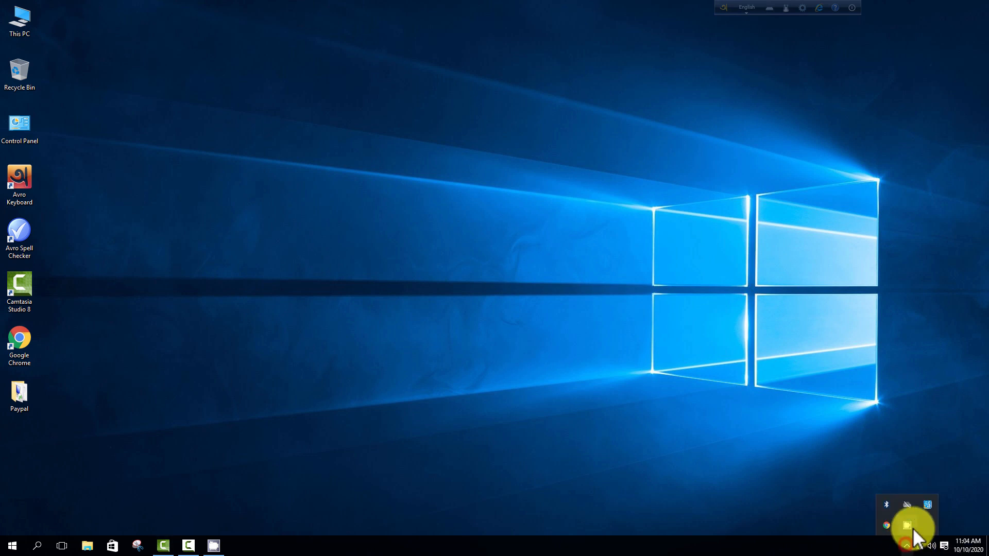
mouse_move(372, 319)
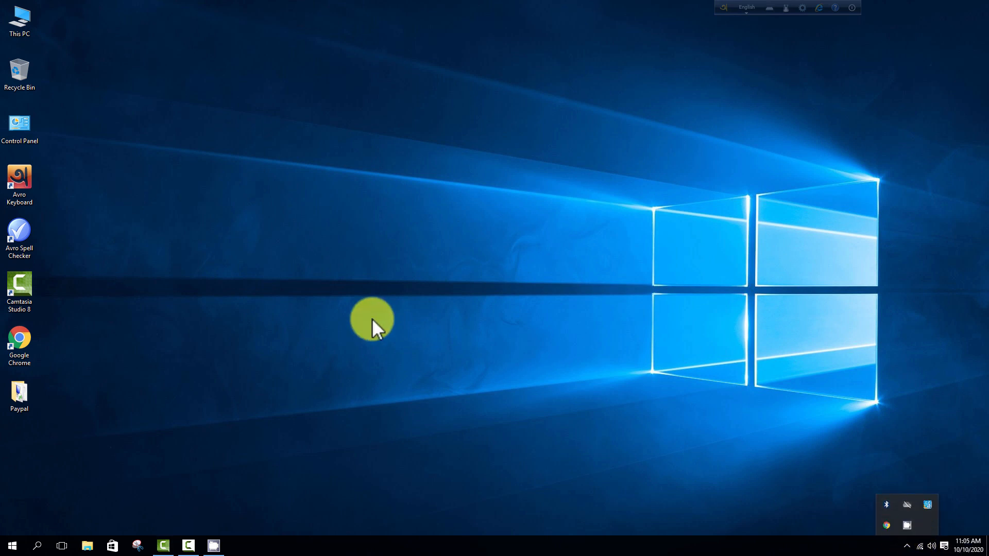
double_click(19, 18)
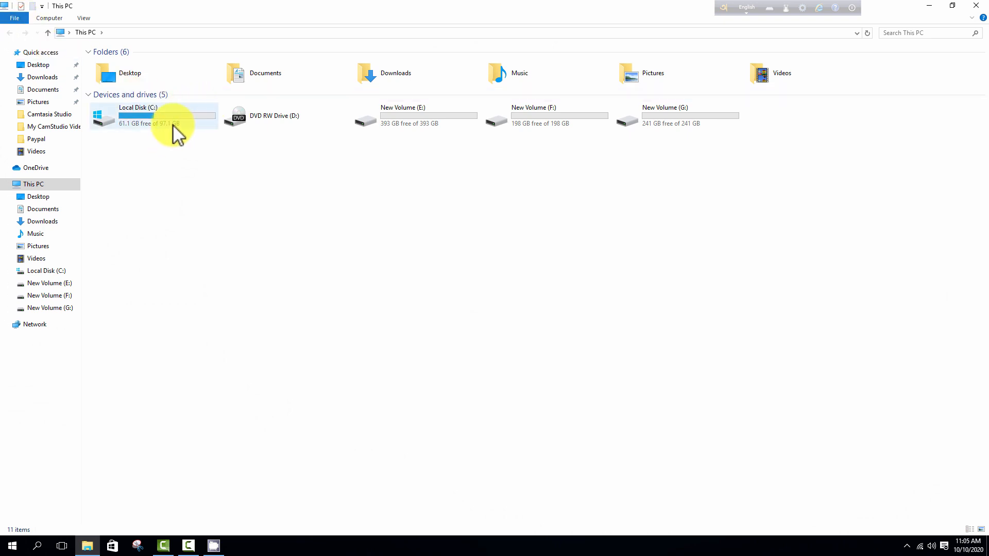
double_click(137, 116)
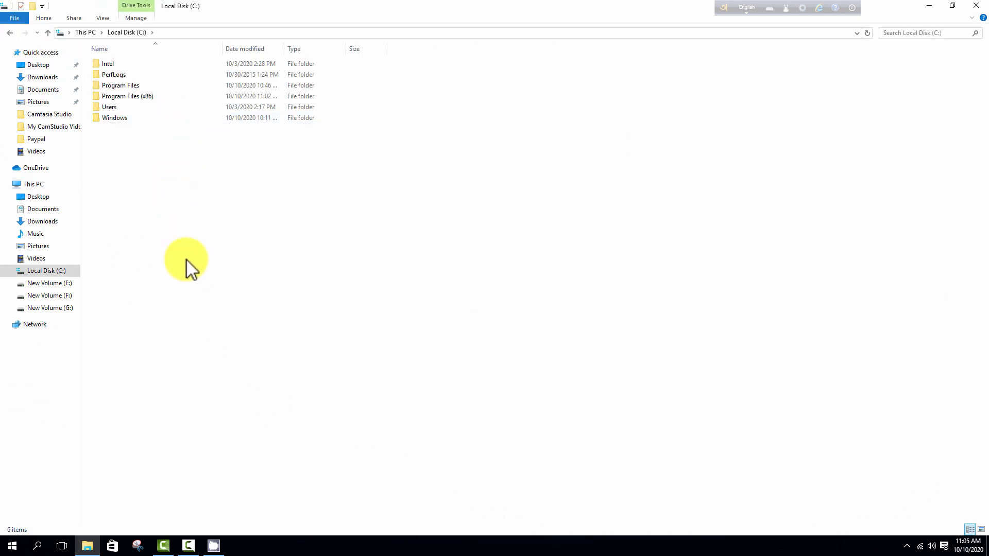
left_click(50, 283)
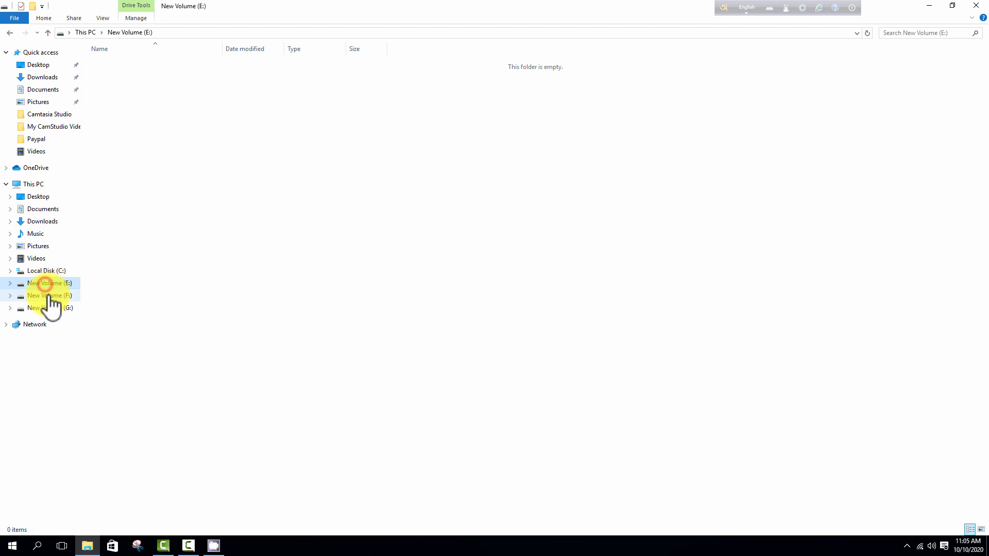
left_click(50, 295)
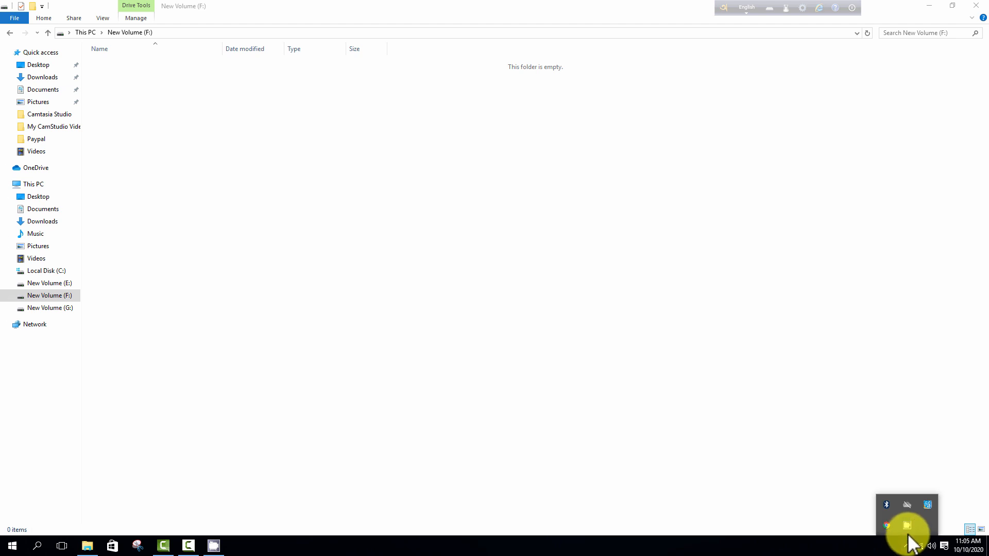
mouse_move(913, 517)
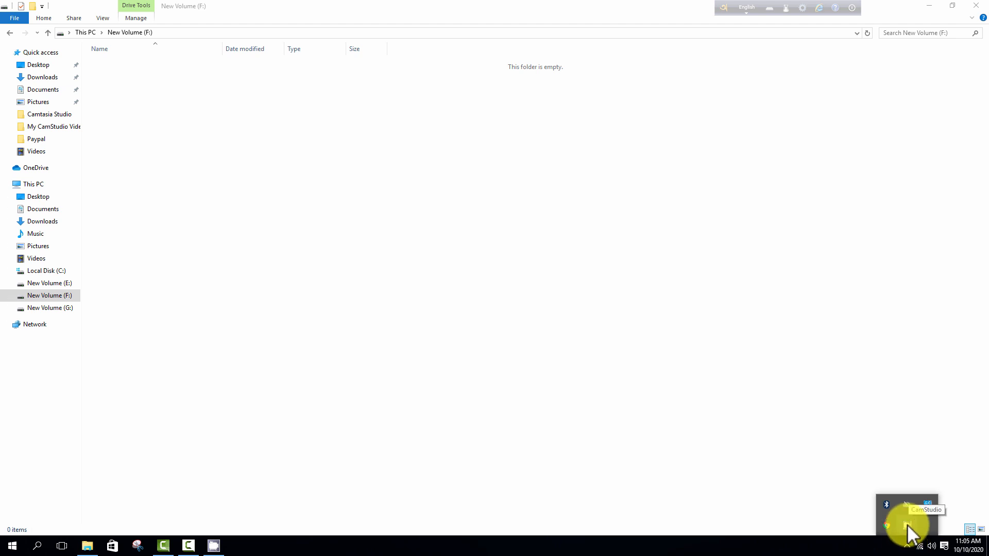
Stop recording from the tray icon and save it as 'test file.avi' in My CamStudio Videos.
right_click(906, 525)
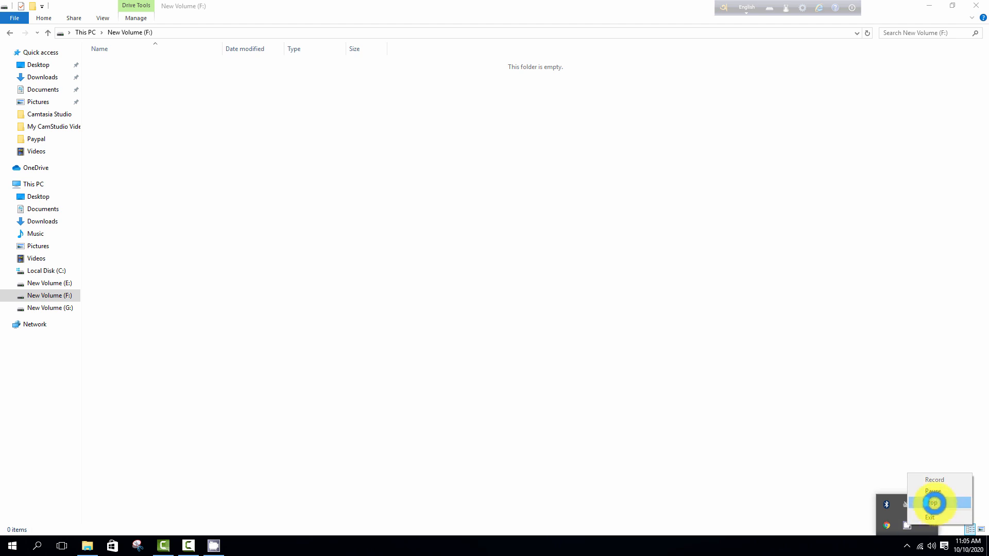
left_click(932, 503)
type("test file.avi")
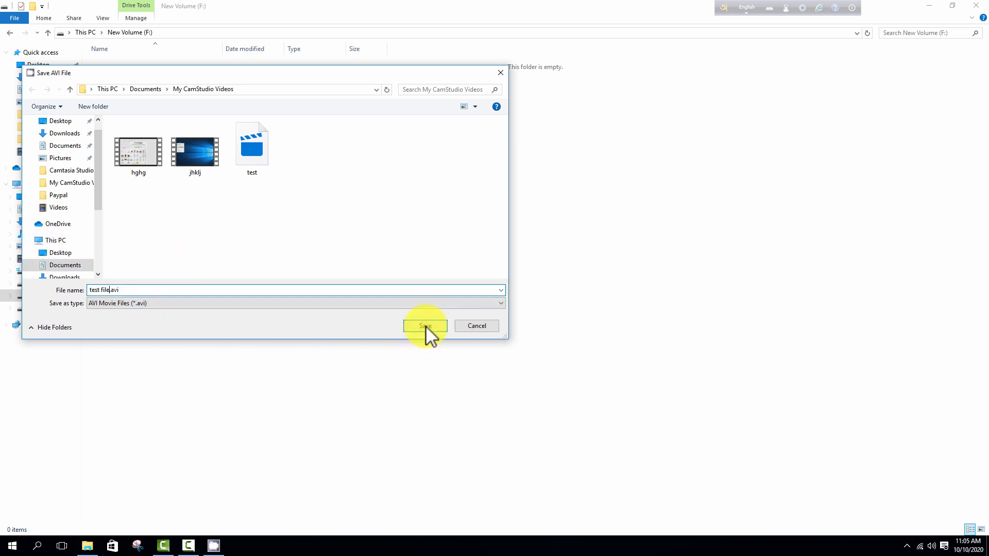
left_click(424, 326)
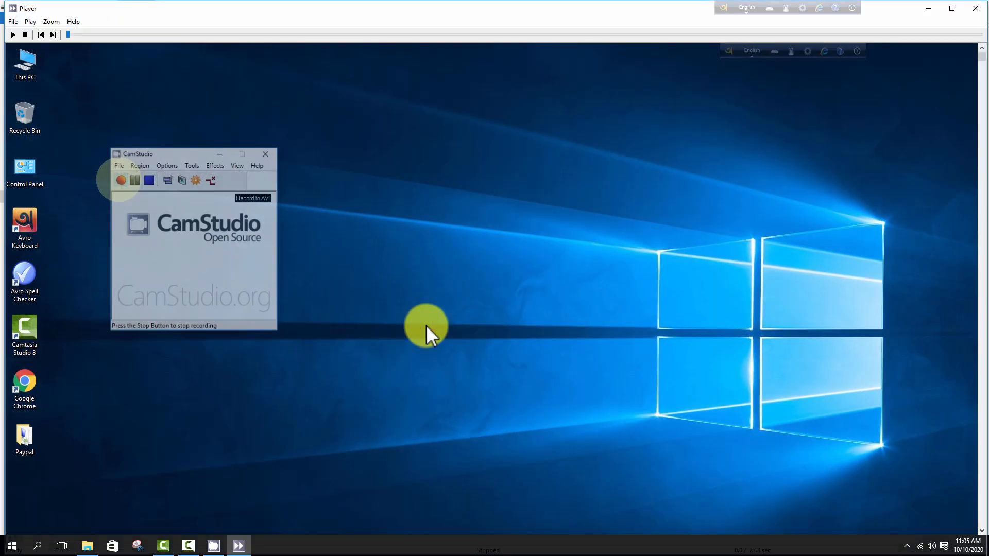
mouse_move(363, 262)
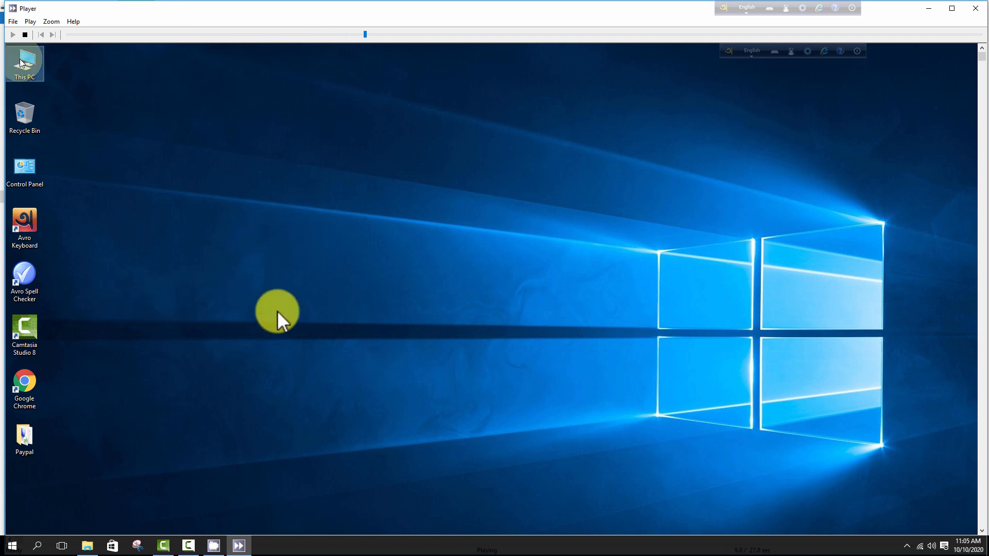
Watch the saved AVI play back the captured desktop and File Explorer session in CamStudio Player.
double_click(24, 63)
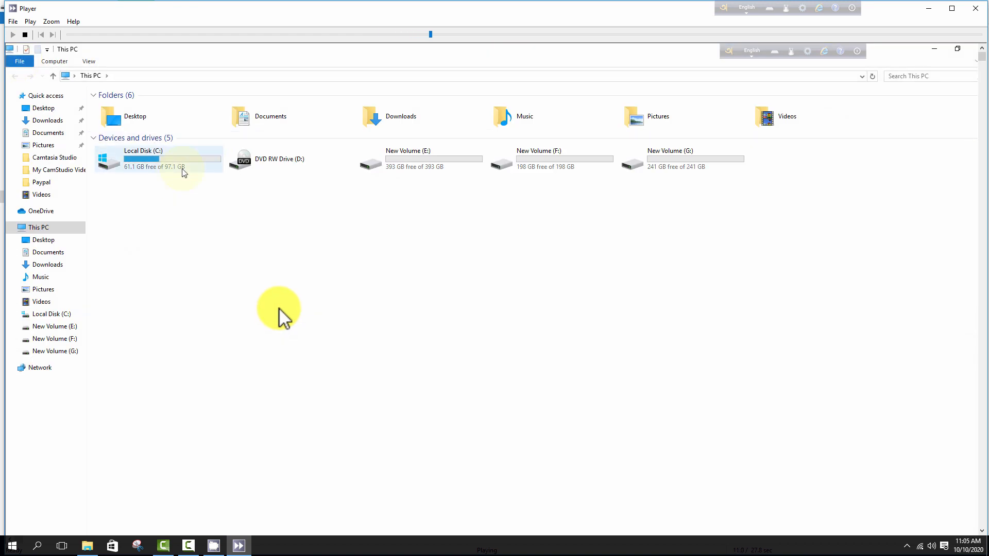
double_click(142, 157)
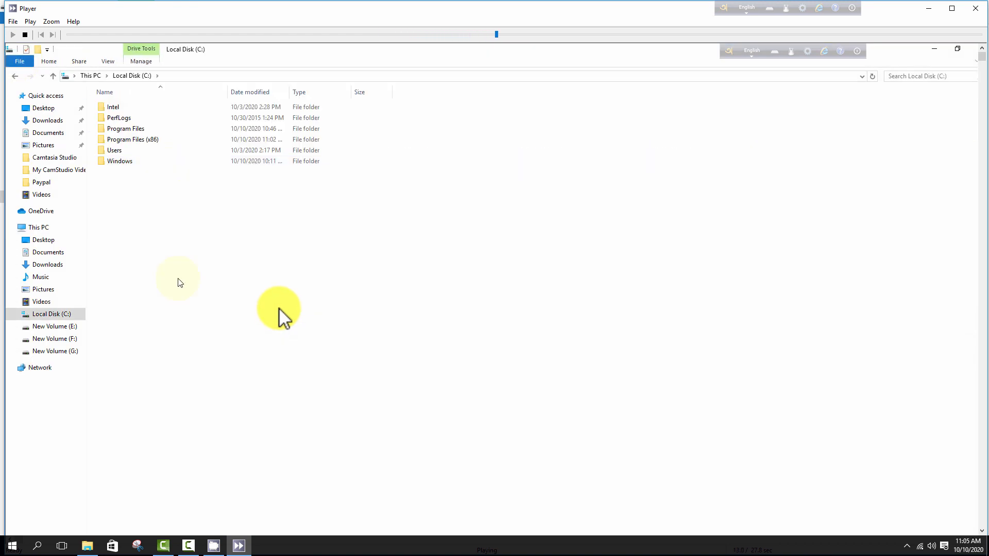